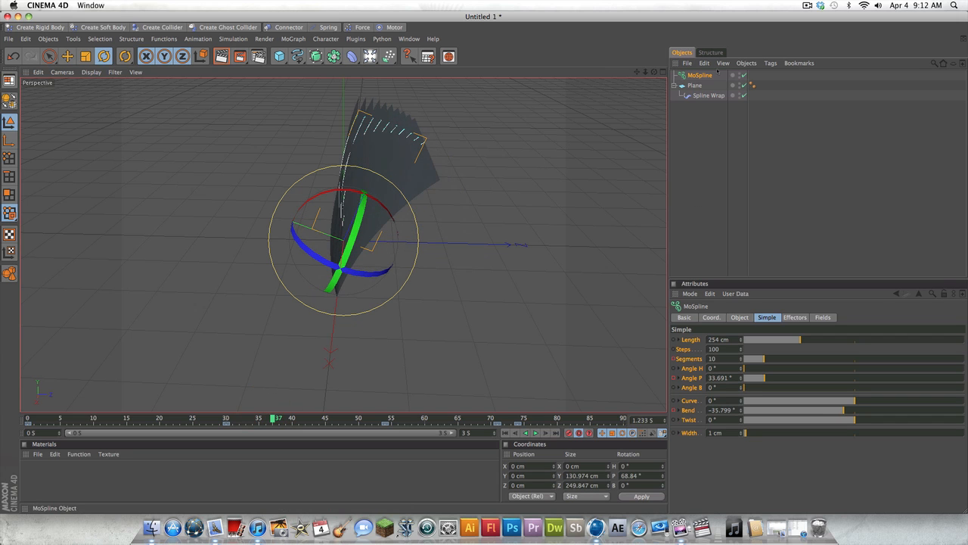
Step: Scrub the timeline back and forth to preview the existing page-flip animation
{"action": "left_click", "coordinate": [695, 84]}
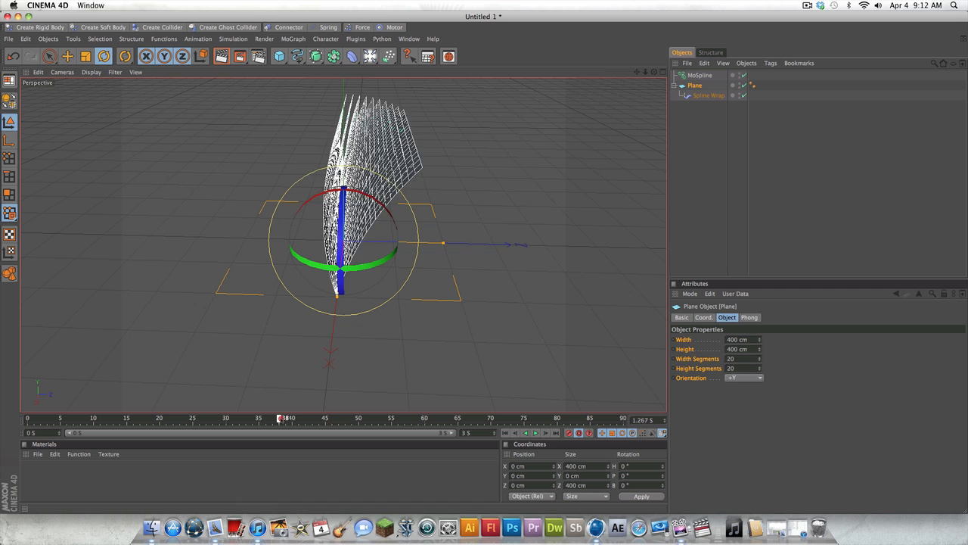
{"action": "left_click_drag", "start_coordinate": [285, 418], "coordinate": [396, 418]}
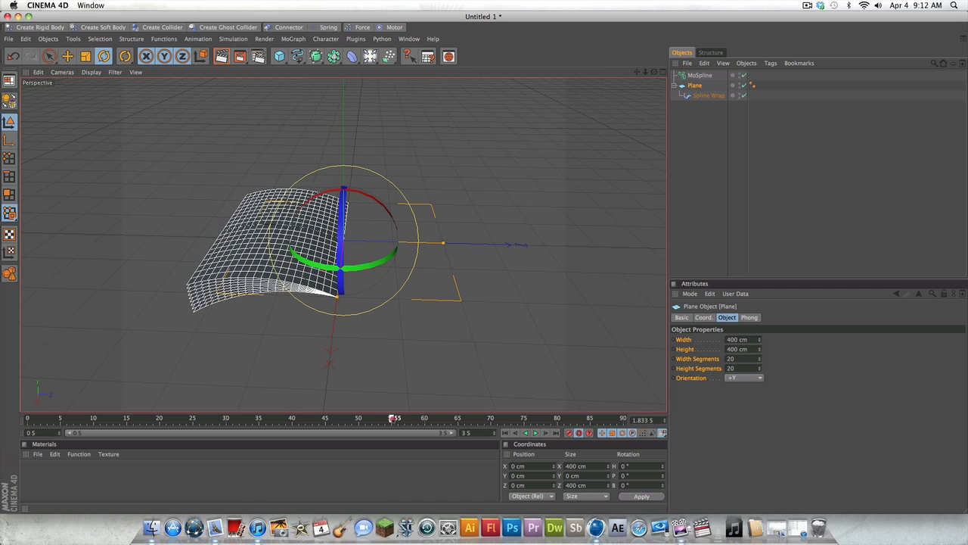
{"action": "left_click_drag", "start_coordinate": [394, 418], "coordinate": [545, 417]}
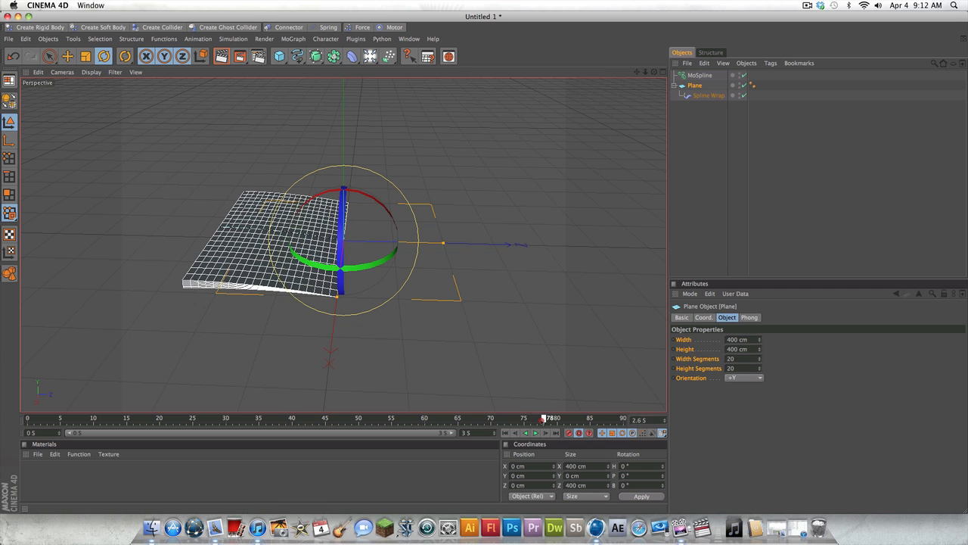
{"action": "left_click_drag", "start_coordinate": [544, 418], "coordinate": [109, 417]}
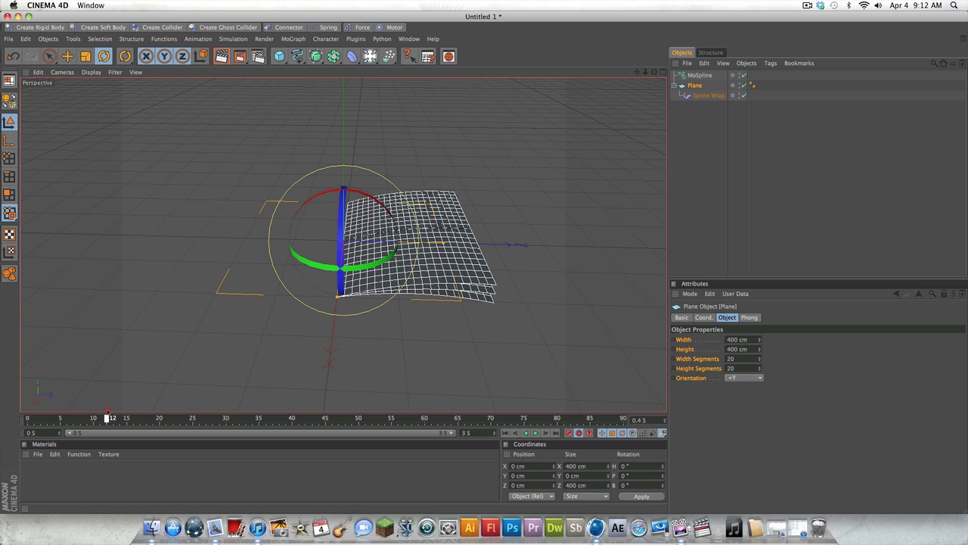
{"action": "left_click_drag", "start_coordinate": [109, 416], "coordinate": [54, 416]}
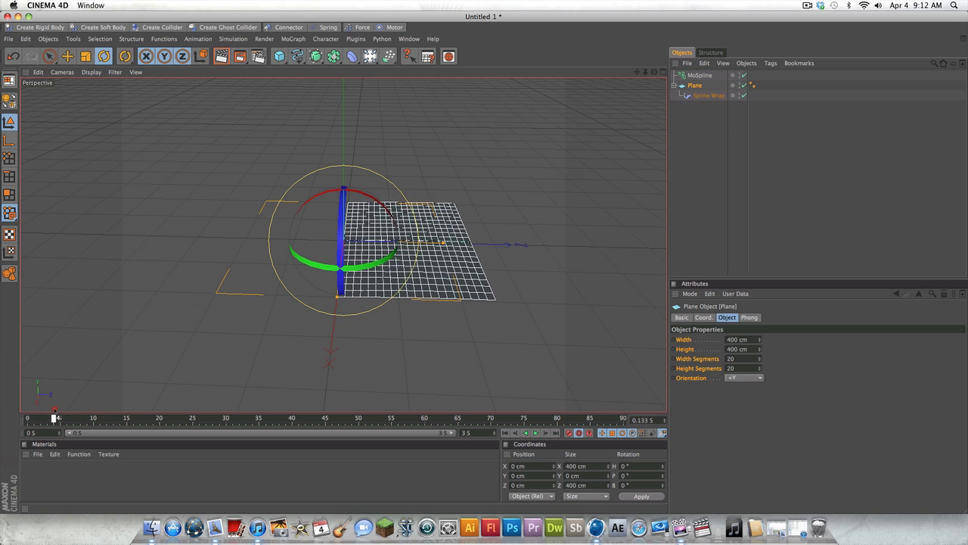
{"action": "left_click_drag", "start_coordinate": [54, 418], "coordinate": [240, 417]}
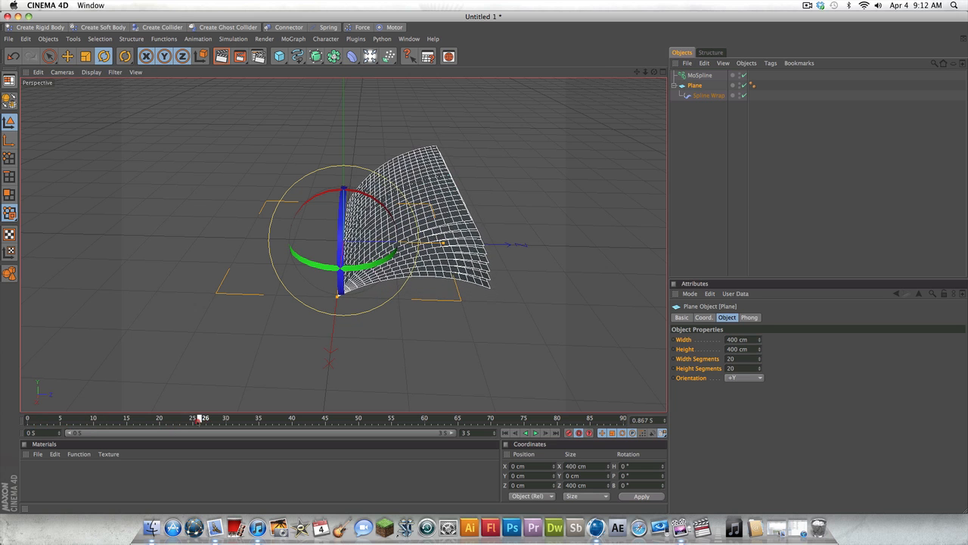
{"action": "left_click_drag", "start_coordinate": [199, 418], "coordinate": [321, 418]}
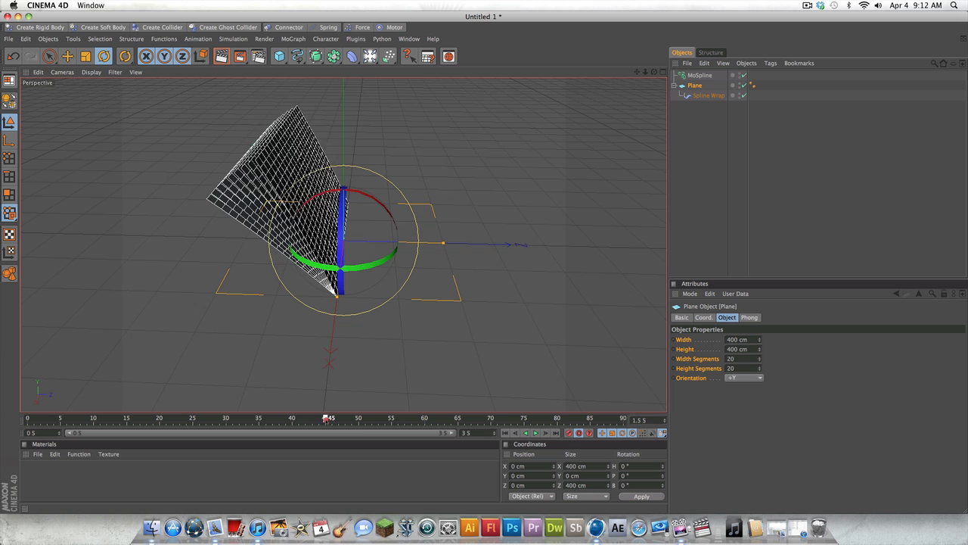
{"action": "left_click_drag", "start_coordinate": [327, 417], "coordinate": [346, 417]}
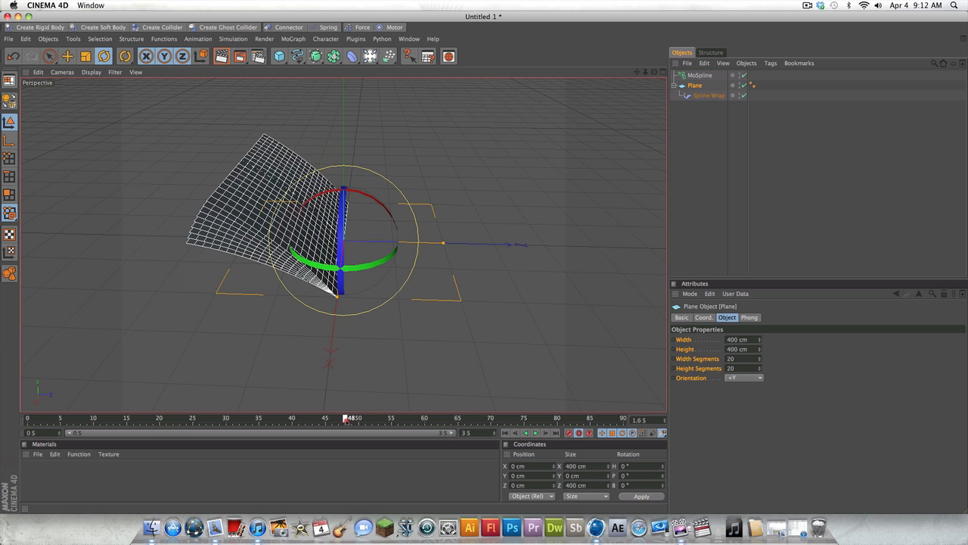
{"action": "left_click_drag", "start_coordinate": [345, 417], "coordinate": [422, 417]}
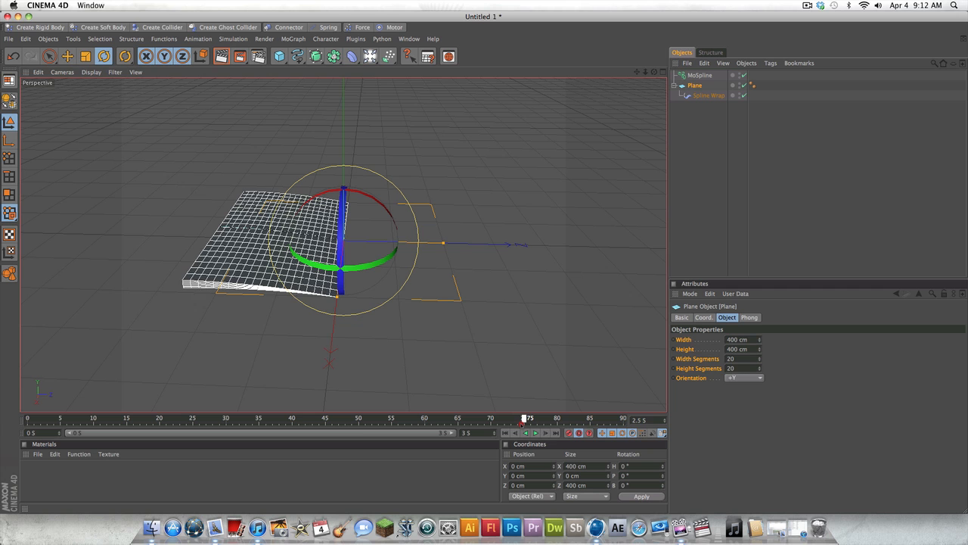
{"action": "left_click_drag", "start_coordinate": [528, 425], "coordinate": [324, 425]}
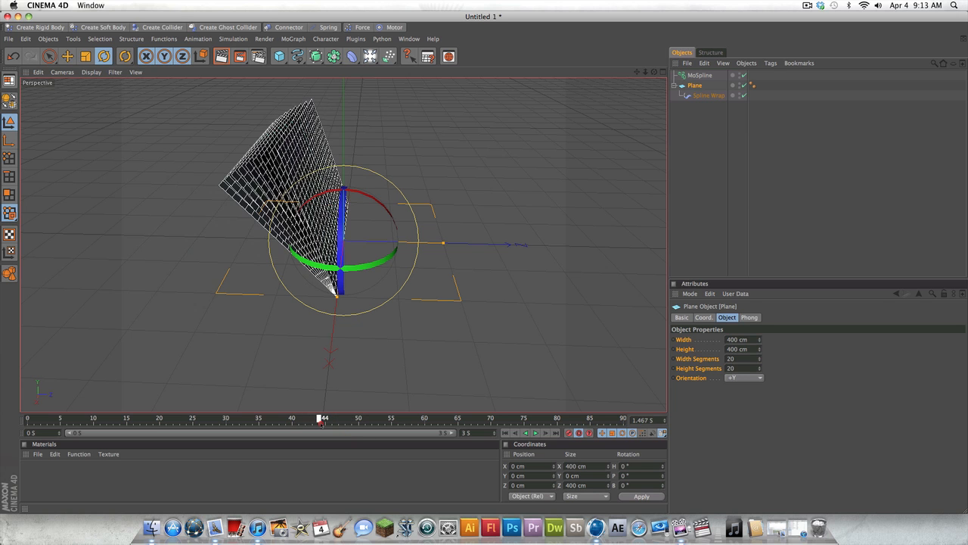
{"action": "left_click_drag", "start_coordinate": [324, 418], "coordinate": [179, 417]}
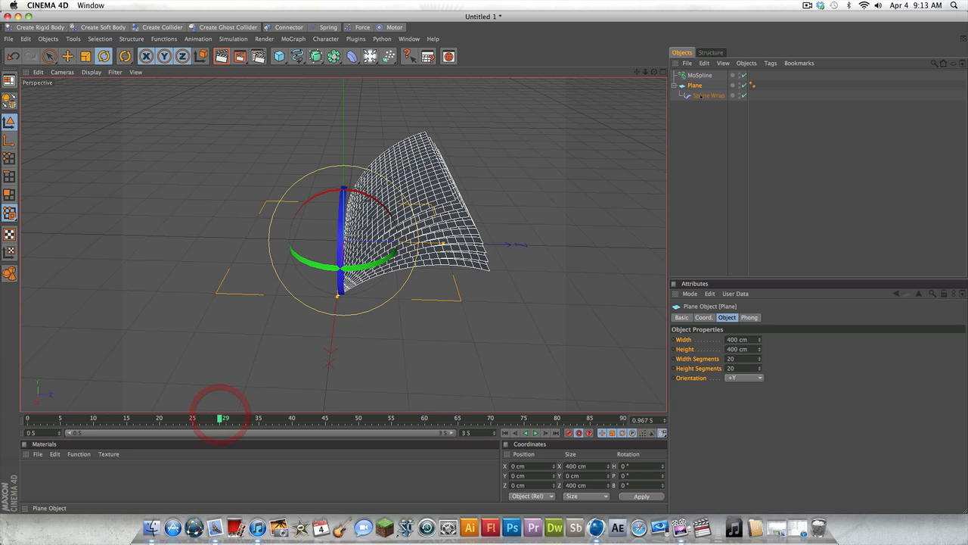
Step: Start a new, empty Cinema 4D document
{"action": "left_click", "coordinate": [699, 76]}
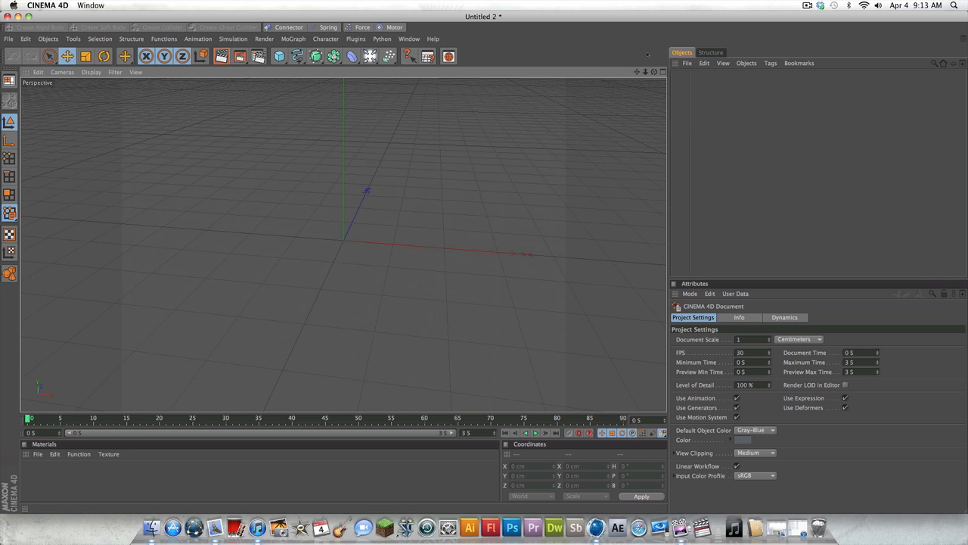
Step: Add a Plane primitive and a MoSpline object to the scene
{"action": "left_click", "coordinate": [278, 56]}
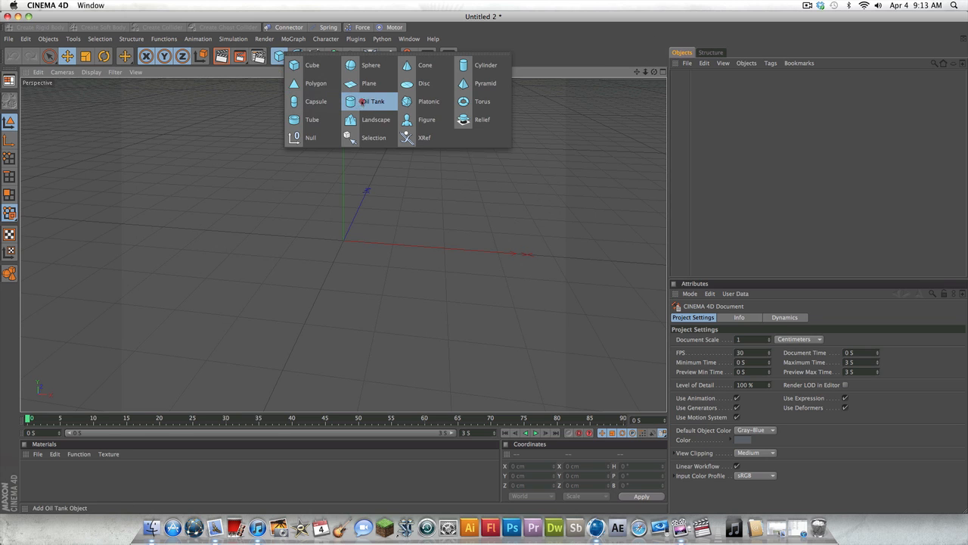
{"action": "left_click", "coordinate": [369, 83]}
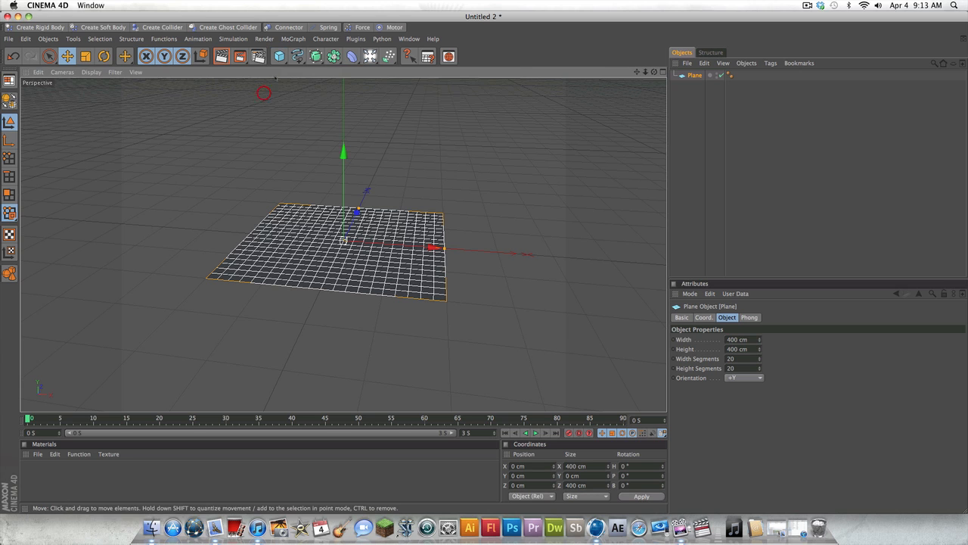
{"action": "left_click", "coordinate": [293, 39]}
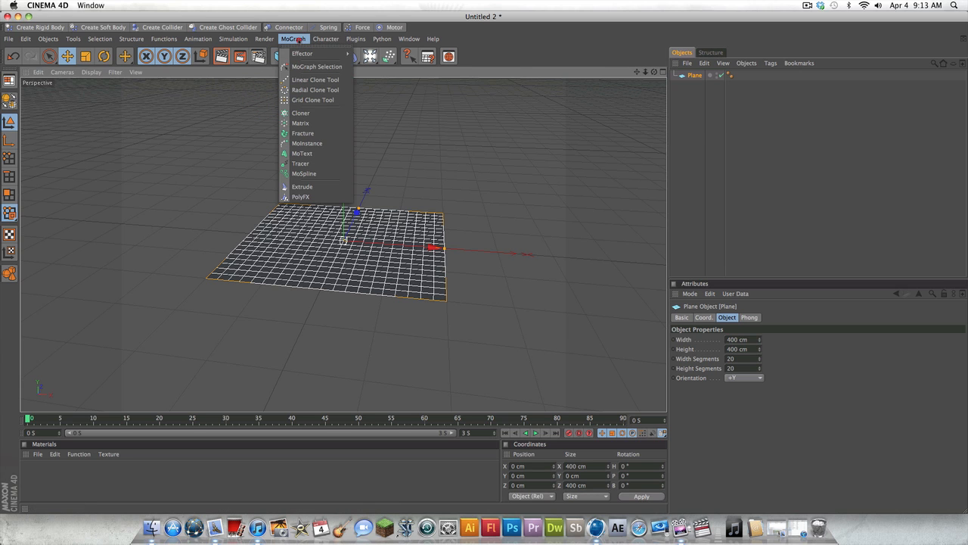
{"action": "left_click", "coordinate": [299, 122]}
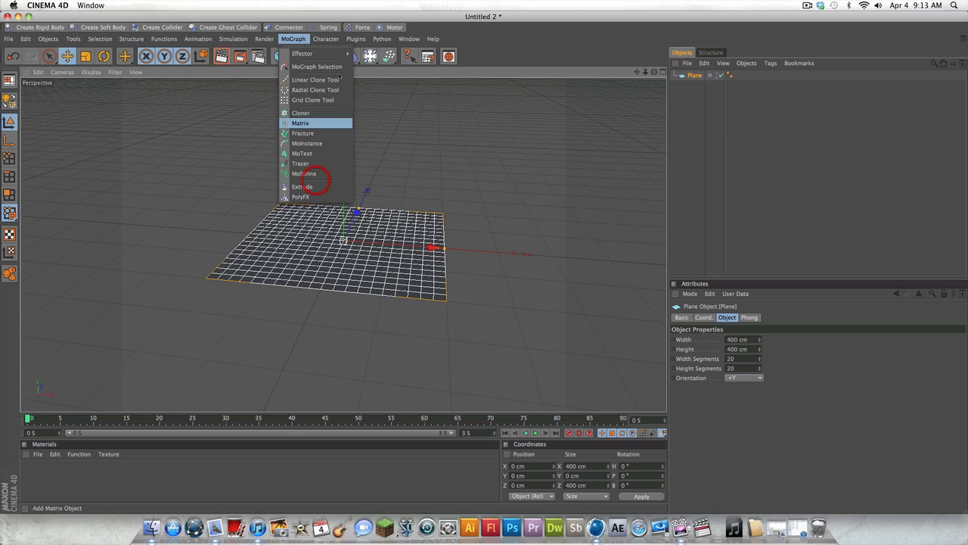
{"action": "left_click", "coordinate": [303, 173]}
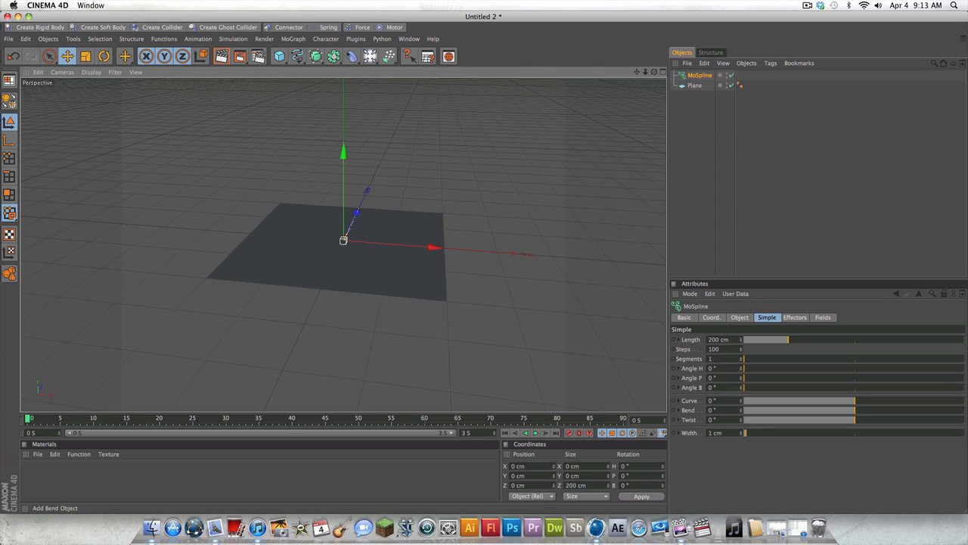
Step: Add a Spline Wrap deformer nested under the plane
{"action": "left_click", "coordinate": [352, 56]}
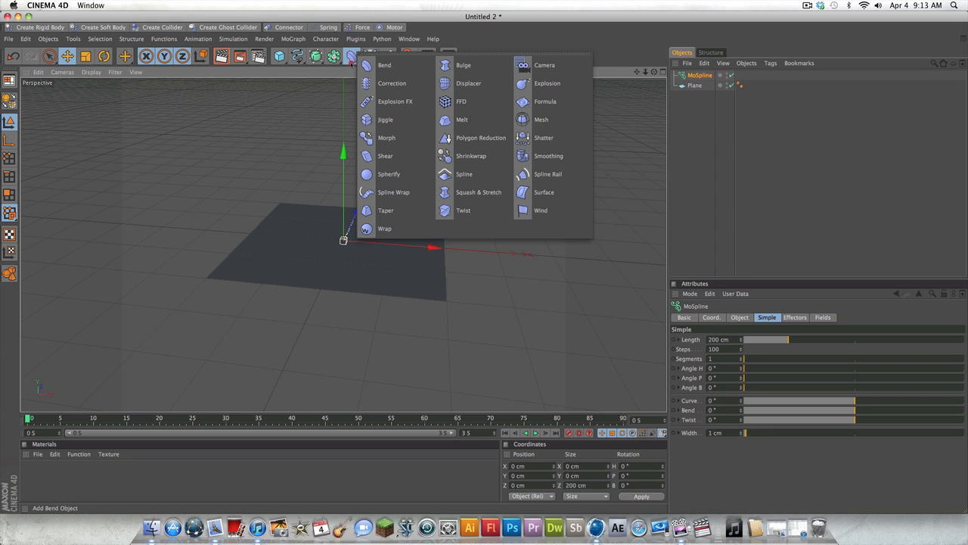
{"action": "mouse_move", "coordinate": [388, 137]}
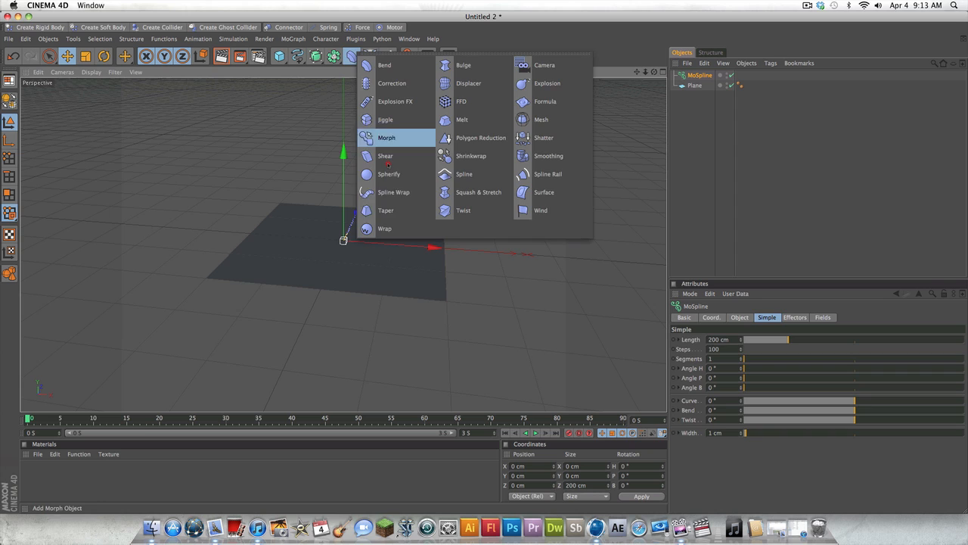
{"action": "left_click", "coordinate": [393, 190]}
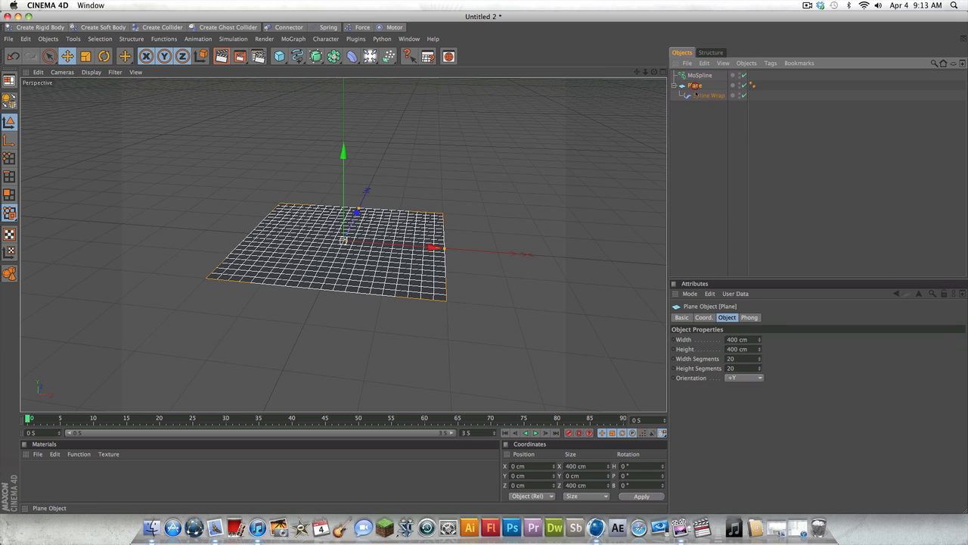
Step: Shorten the MoSpline's length from 200 cm to about 140 cm
{"action": "left_click", "coordinate": [708, 95]}
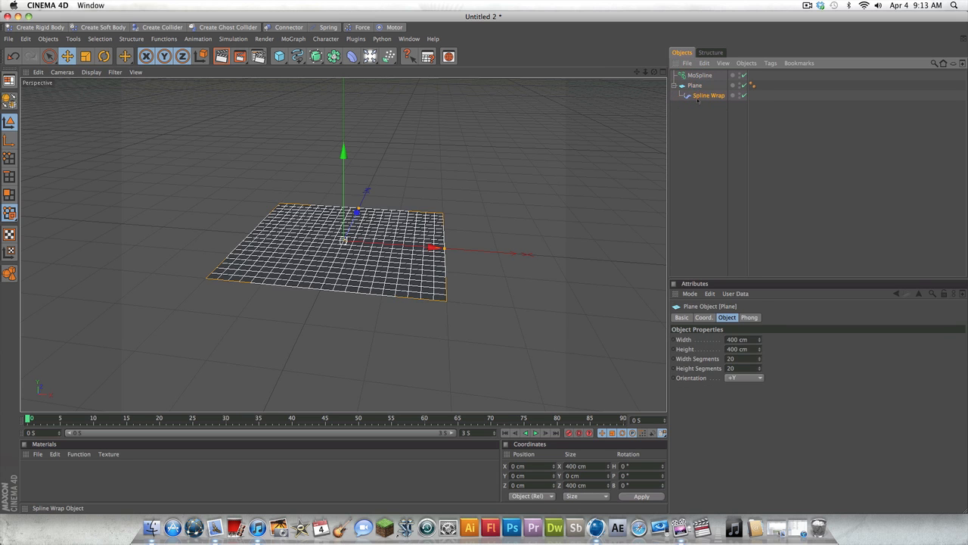
{"action": "left_click", "coordinate": [708, 96]}
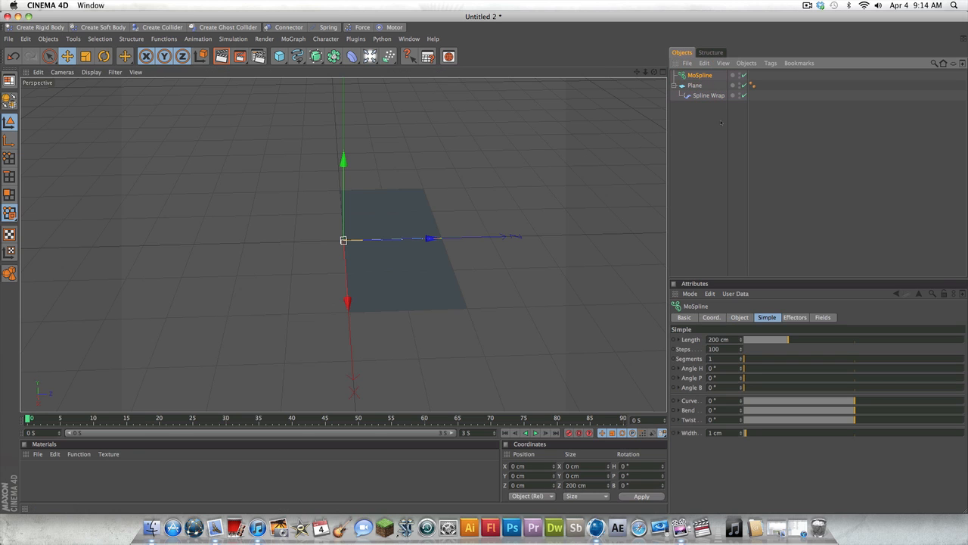
{"action": "left_click_drag", "start_coordinate": [787, 339], "coordinate": [775, 339]}
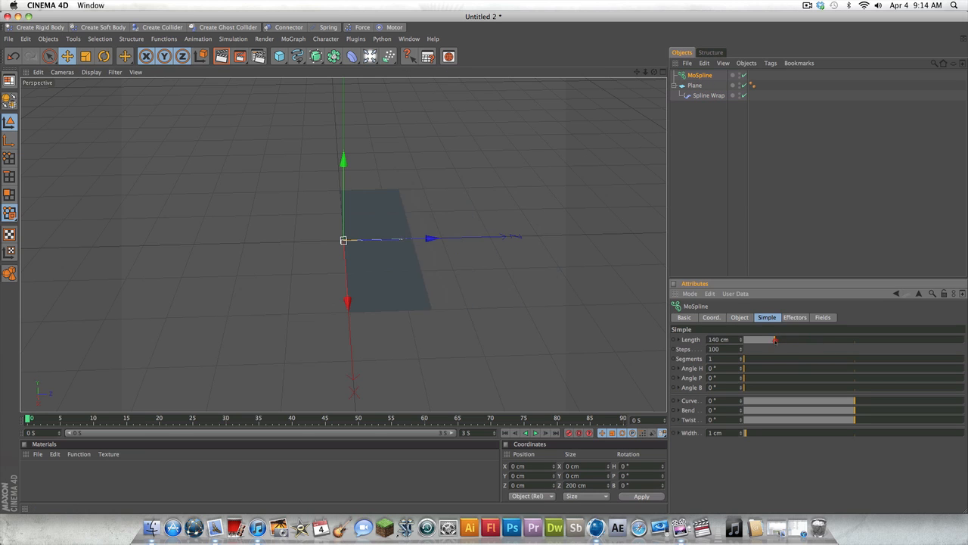
{"action": "left_click_drag", "start_coordinate": [775, 339], "coordinate": [799, 339]}
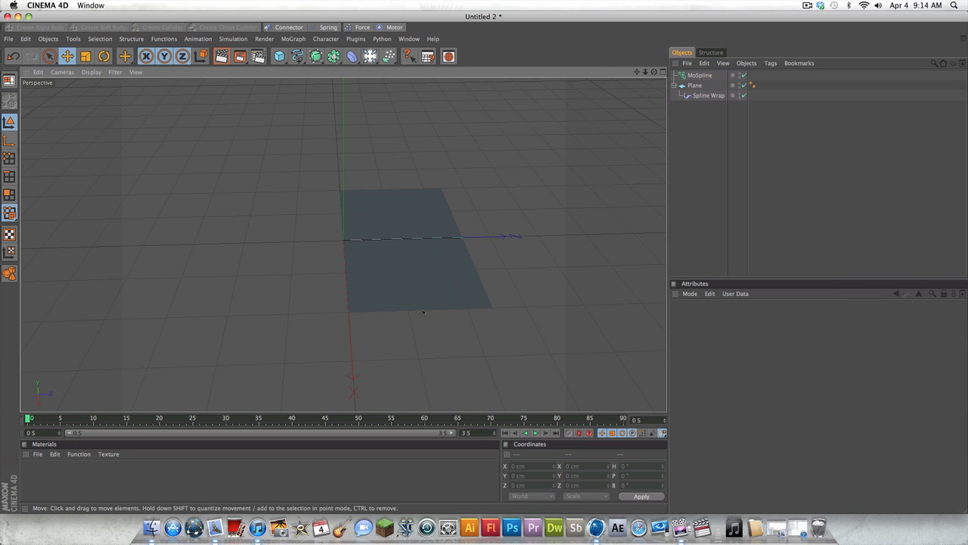
Step: Set MoSpline length to 250 cm, enable auto keyframing, rotate it ~90° and assign it as Spline Wrap's spline
{"action": "left_click", "coordinate": [699, 76]}
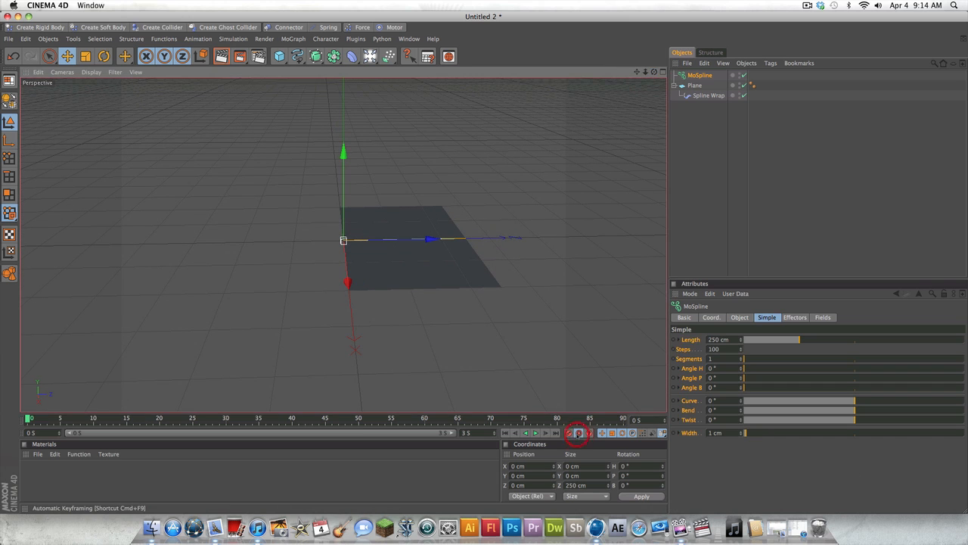
{"action": "left_click", "coordinate": [578, 432]}
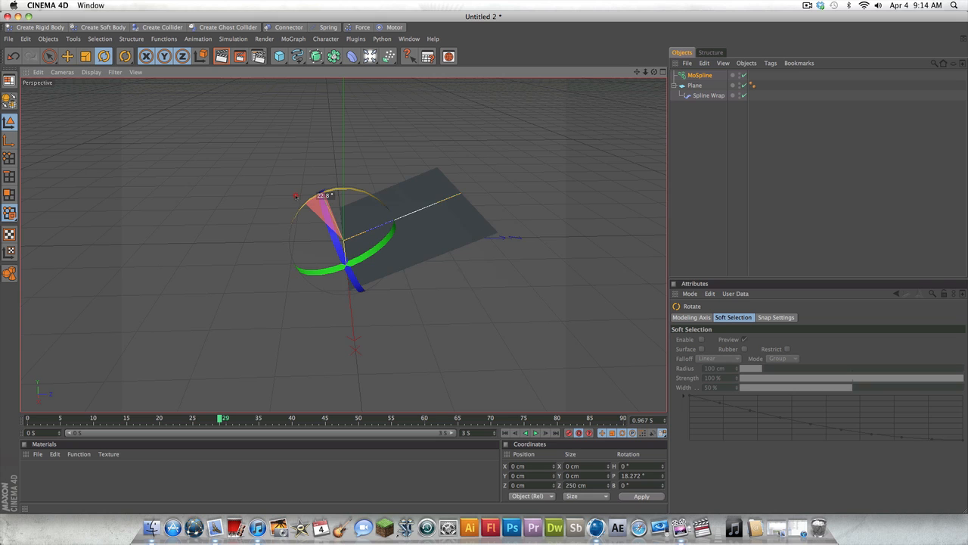
{"action": "left_click_drag", "start_coordinate": [318, 197], "coordinate": [287, 204]}
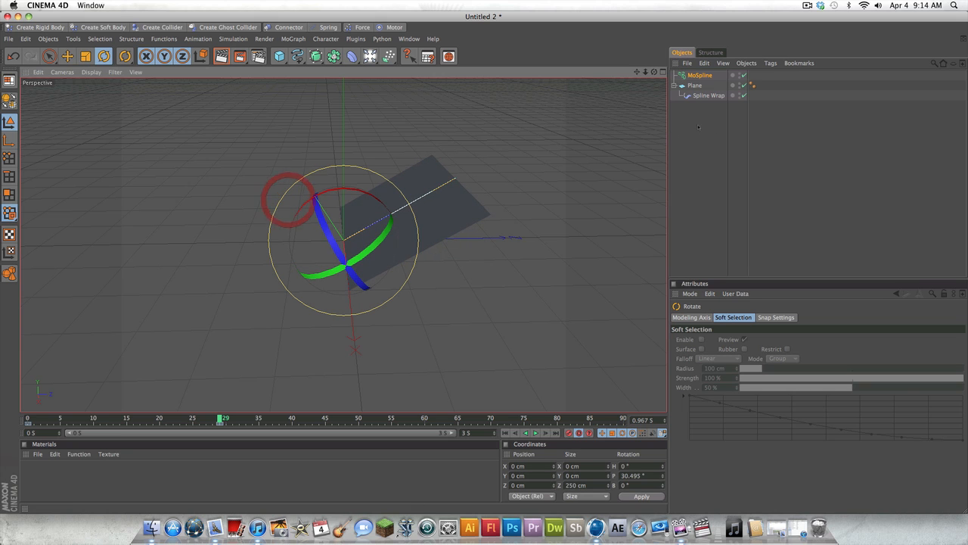
{"action": "left_click", "coordinate": [699, 76]}
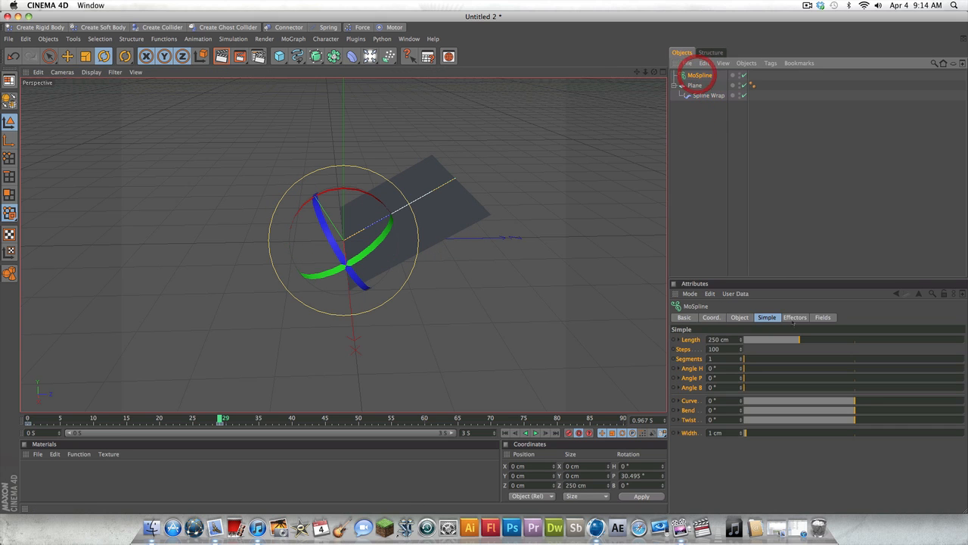
{"action": "left_click", "coordinate": [709, 94]}
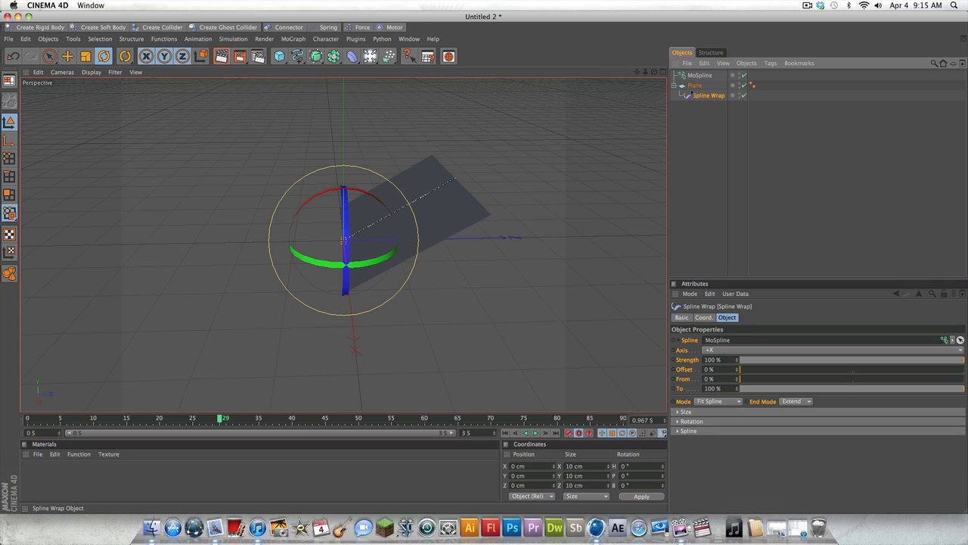
Step: Keyframe the MoSpline's angle and bend so the pages fan out and curl upward
{"action": "left_click", "coordinate": [699, 76]}
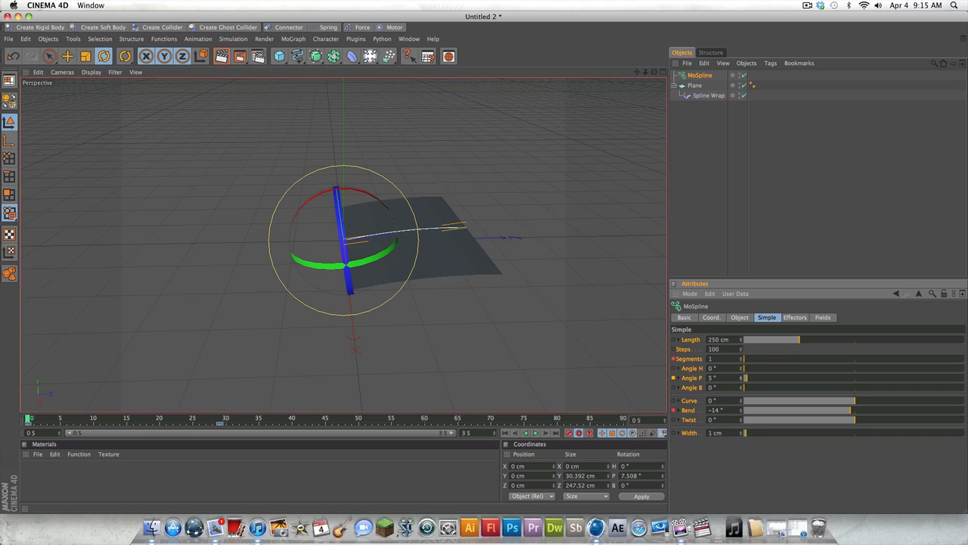
{"action": "type", "text": "4"}
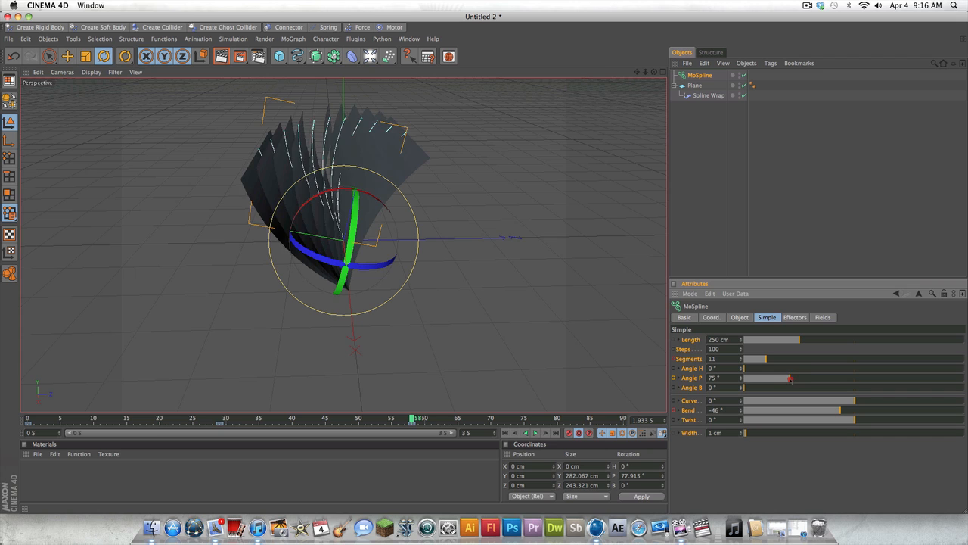
{"action": "left_click_drag", "start_coordinate": [790, 378], "coordinate": [805, 379]}
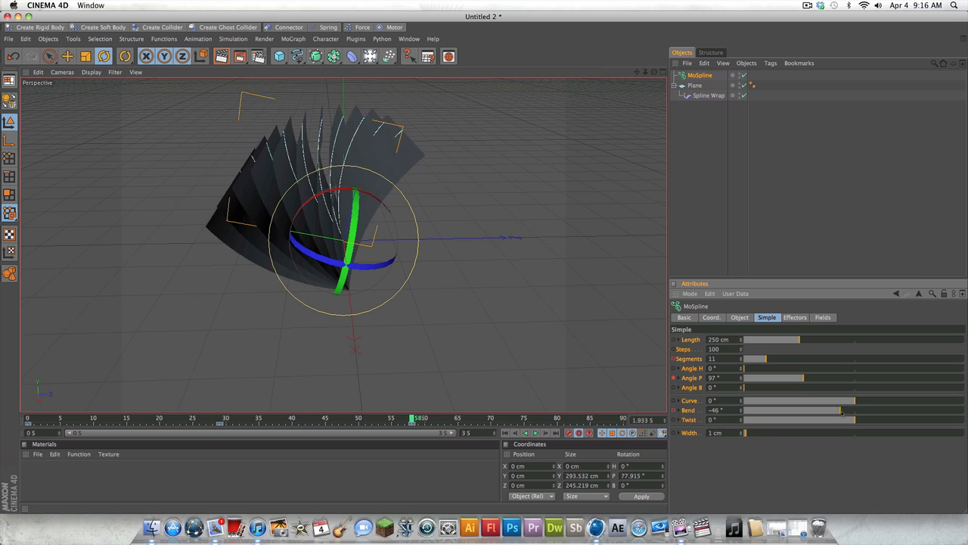
{"action": "left_click_drag", "start_coordinate": [832, 410], "coordinate": [875, 410]}
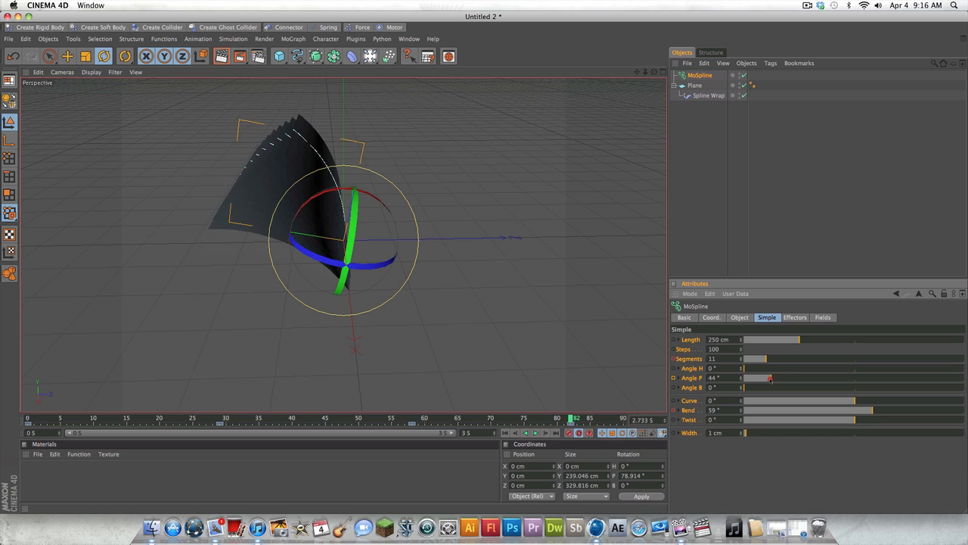
{"action": "left_click_drag", "start_coordinate": [772, 378], "coordinate": [764, 378]}
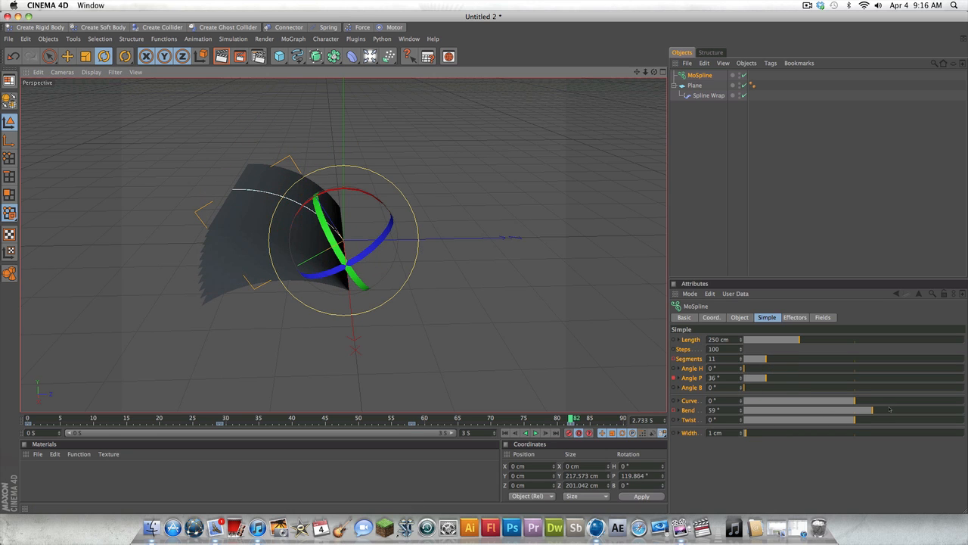
Step: At a later frame, flatten the bend and reduce the angle, keyframing the page landing
{"action": "left_click_drag", "start_coordinate": [889, 408], "coordinate": [866, 409]}
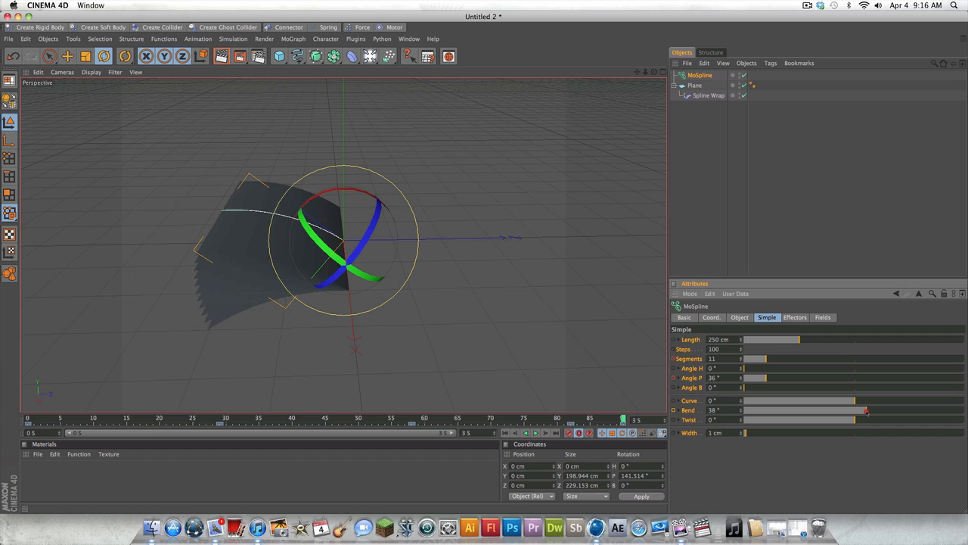
{"action": "left_click_drag", "start_coordinate": [868, 408], "coordinate": [850, 408]}
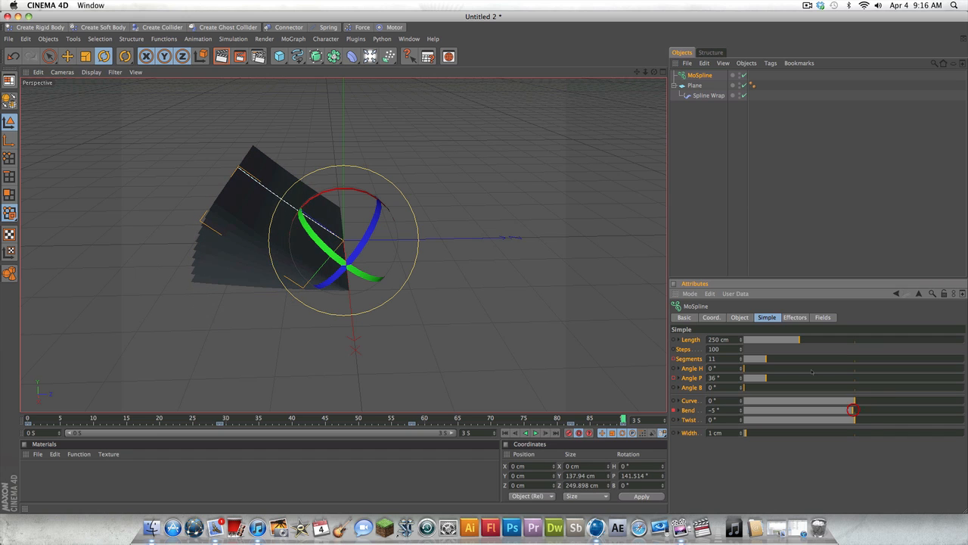
{"action": "left_click_drag", "start_coordinate": [764, 379], "coordinate": [755, 378]}
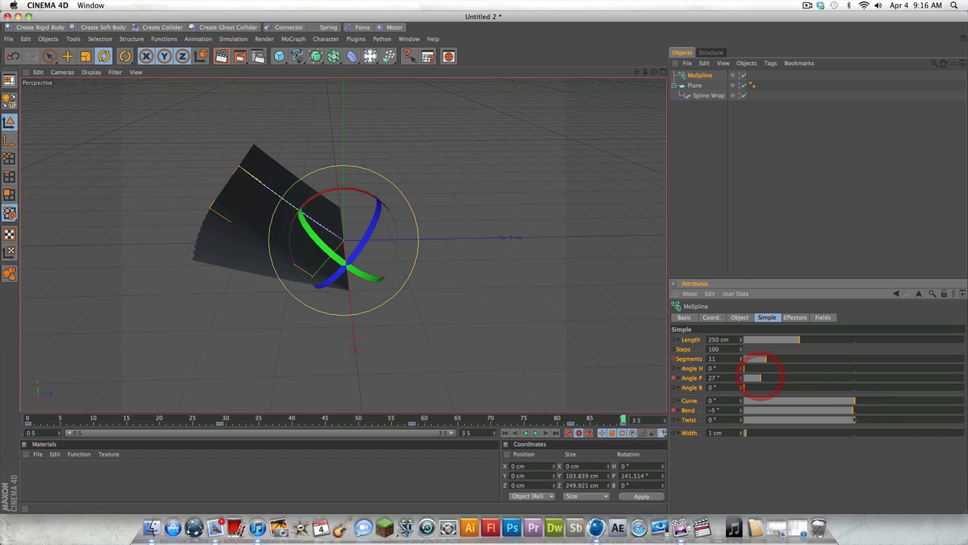
{"action": "left_click_drag", "start_coordinate": [756, 410], "coordinate": [863, 410]}
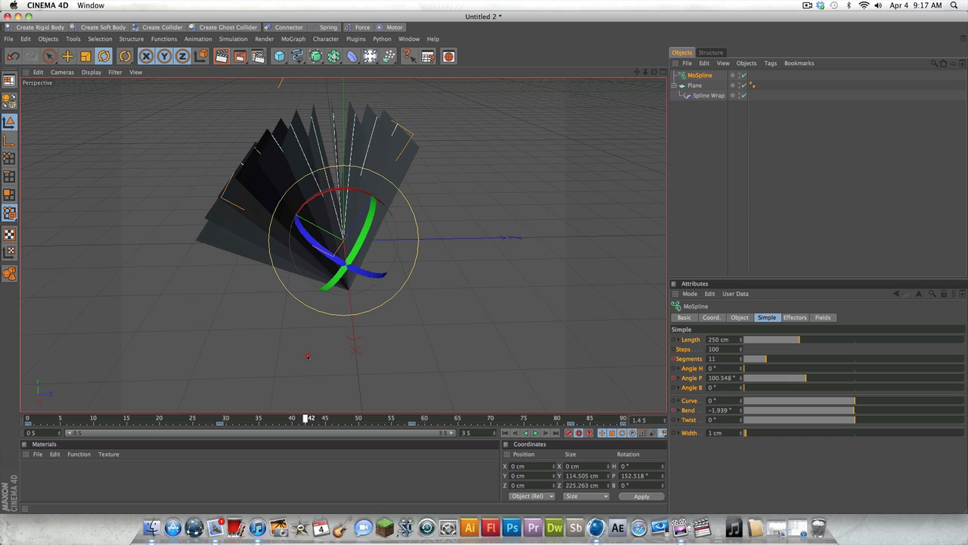
{"action": "left_click_drag", "start_coordinate": [305, 418], "coordinate": [608, 418]}
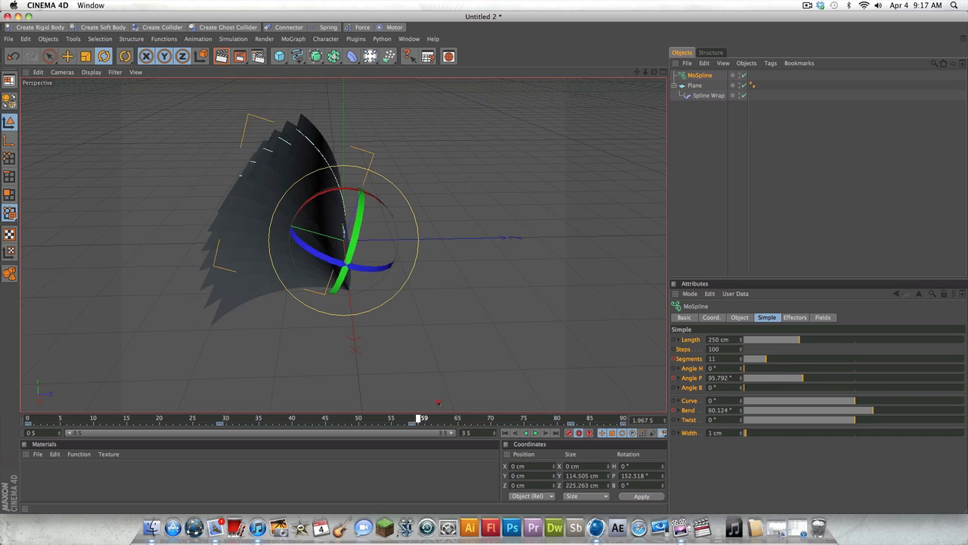
{"action": "left_click_drag", "start_coordinate": [422, 418], "coordinate": [148, 418]}
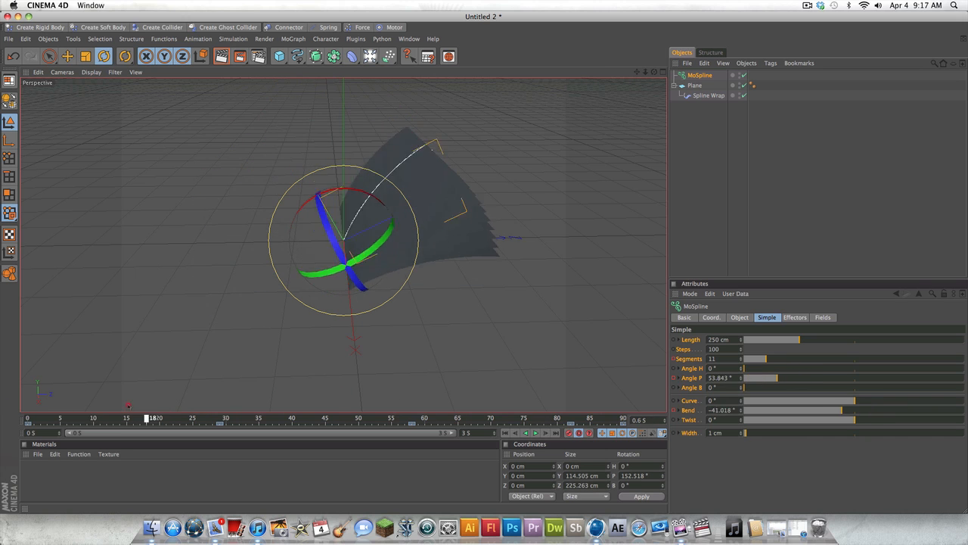
{"action": "left_click", "coordinate": [695, 85]}
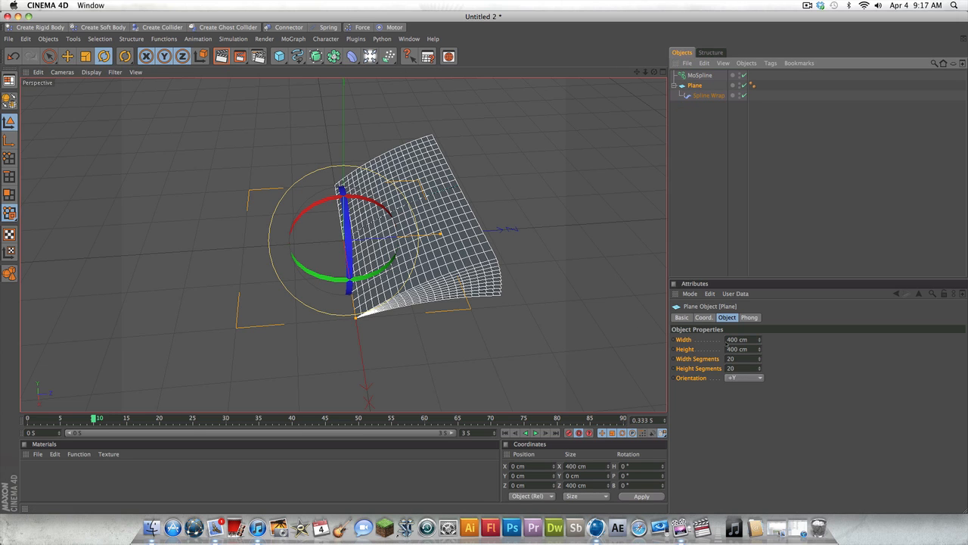
{"action": "left_click", "coordinate": [699, 76]}
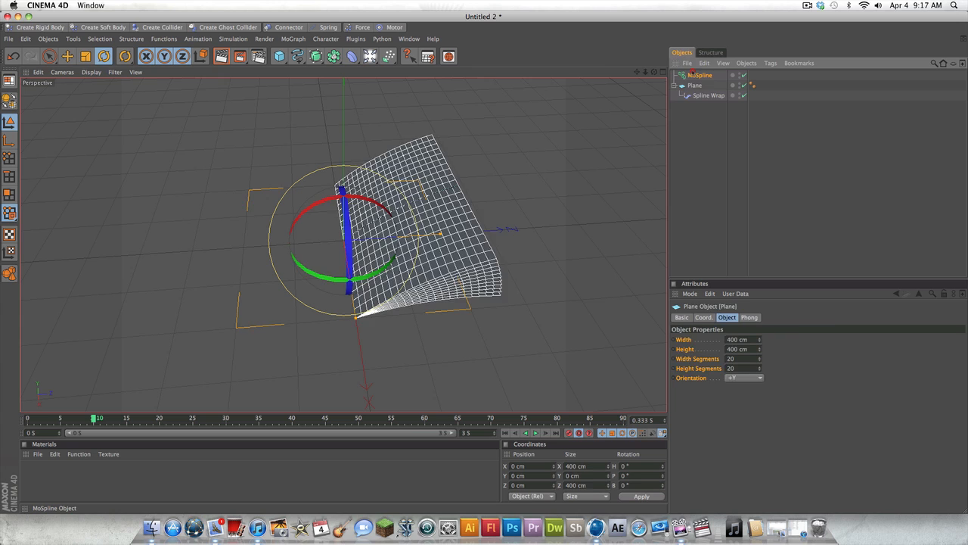
{"action": "left_click", "coordinate": [699, 76]}
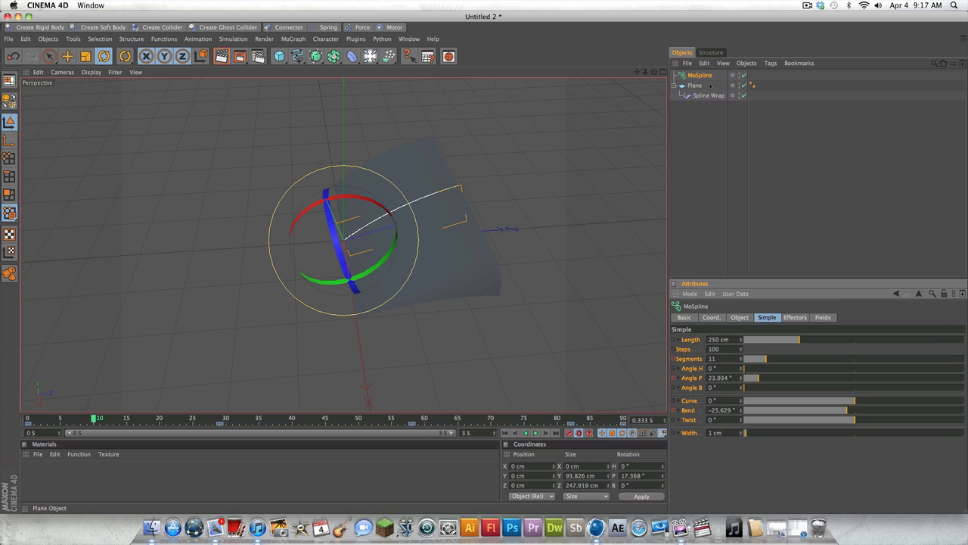
{"action": "left_click", "coordinate": [694, 85]}
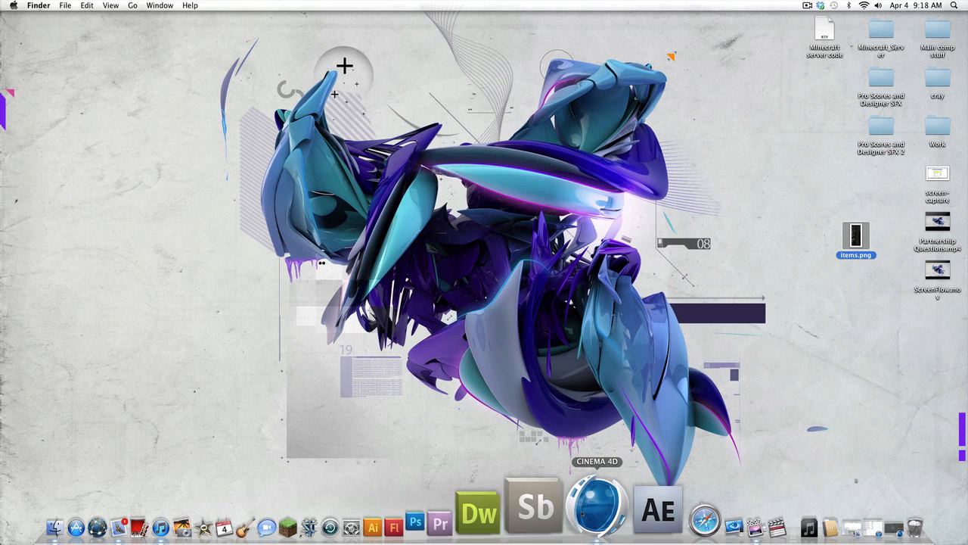
Step: Bring Cinema 4D back to the front from the Dock
{"action": "left_click", "coordinate": [596, 509]}
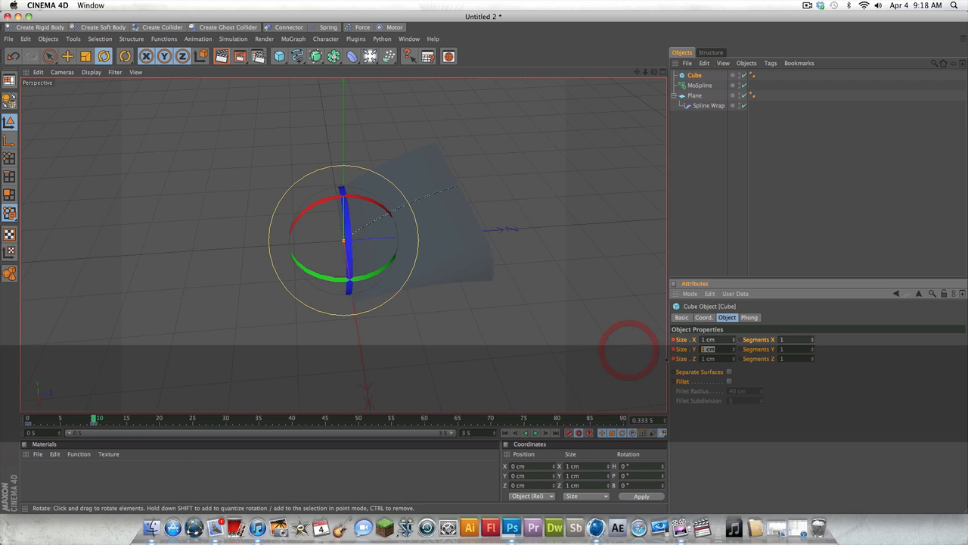
Step: Size the cover cube as a thin flat card (10 cm by 100 by 100) over the pages
{"action": "type", "text": "10 cm"}
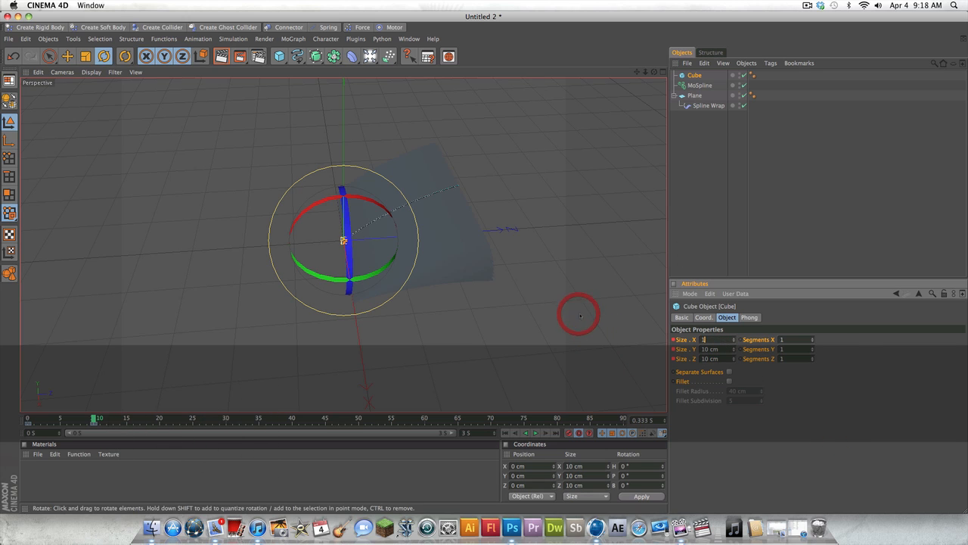
{"action": "type", "text": "100"}
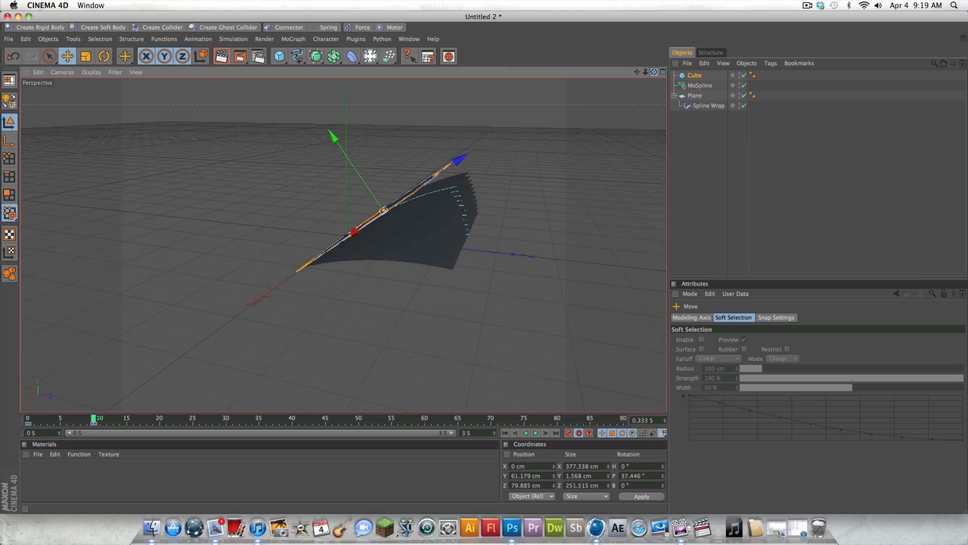
{"action": "left_click", "coordinate": [693, 75]}
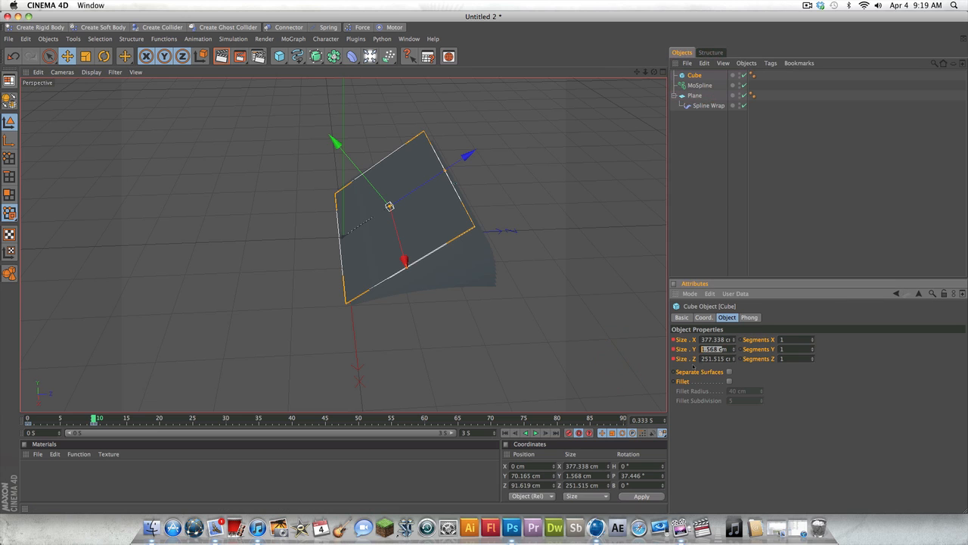
{"action": "type", "text": "100"}
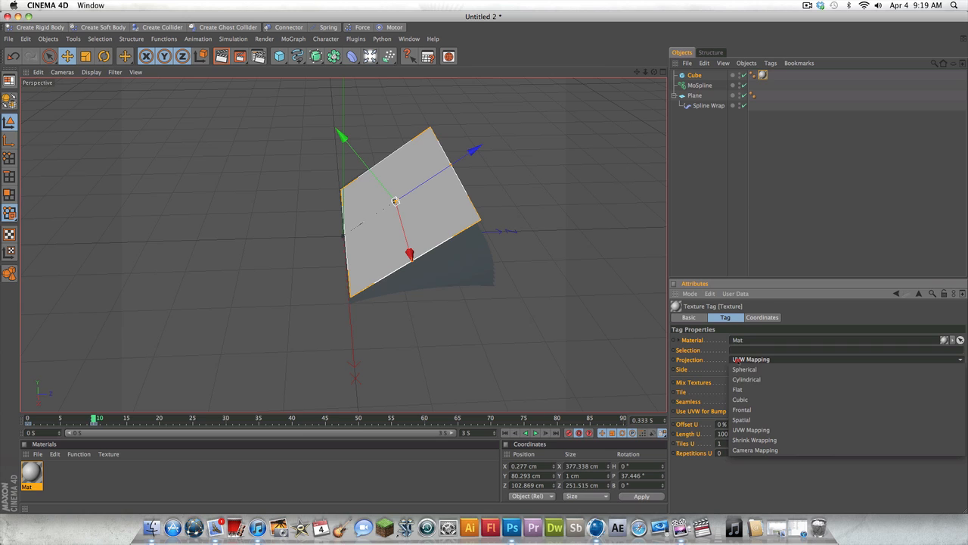
Step: Switch the cover's texture tag projection from UVW mapping to frontal
{"action": "left_click", "coordinate": [742, 409]}
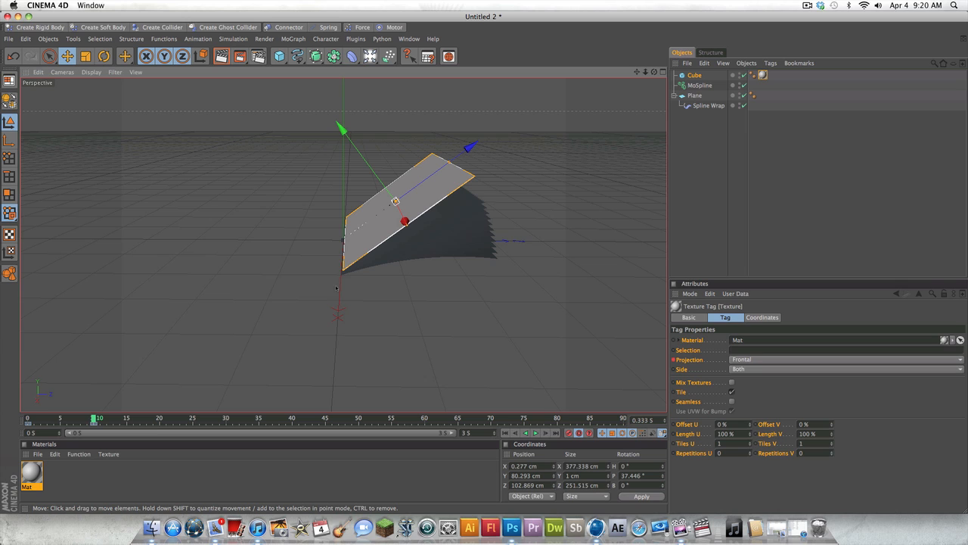
Step: Add a cylinder spine, 5 cm radius and 400 cm tall, lying along the page edge
{"action": "left_click", "coordinate": [278, 56]}
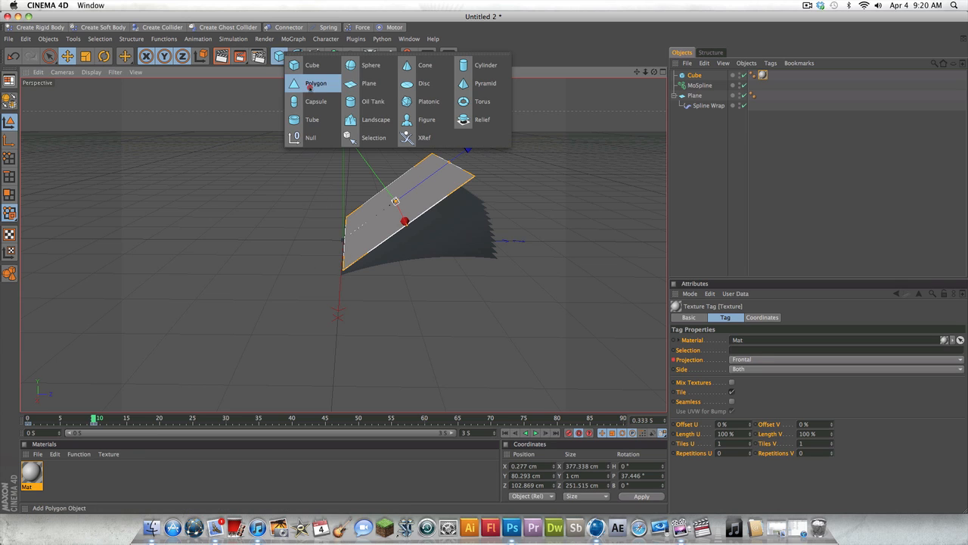
{"action": "mouse_move", "coordinate": [486, 63]}
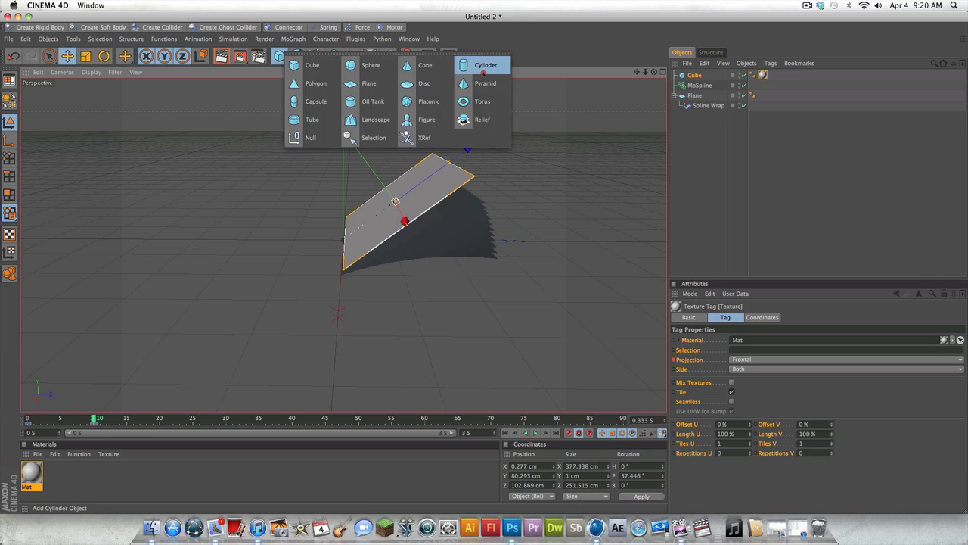
{"action": "left_click", "coordinate": [484, 66]}
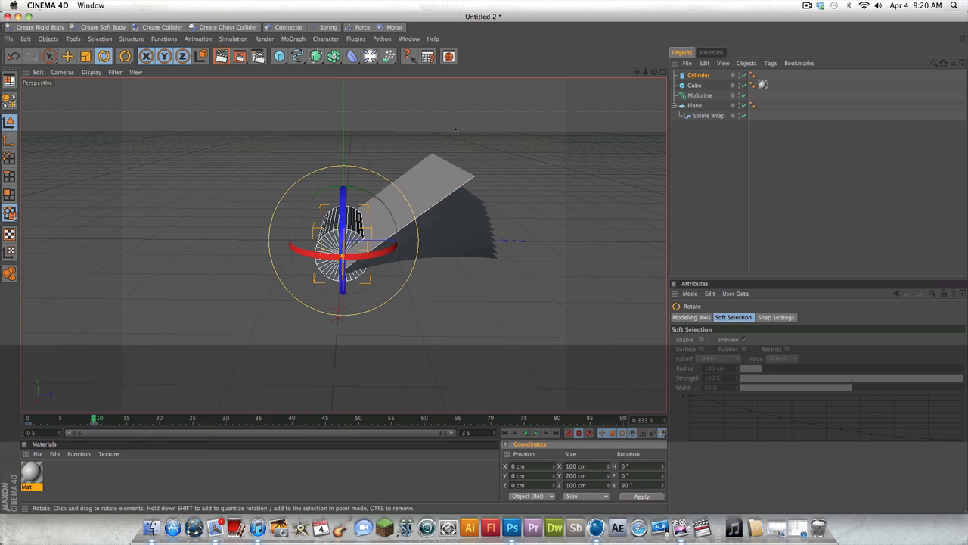
{"action": "left_click", "coordinate": [699, 76]}
{"action": "type", "text": "5"}
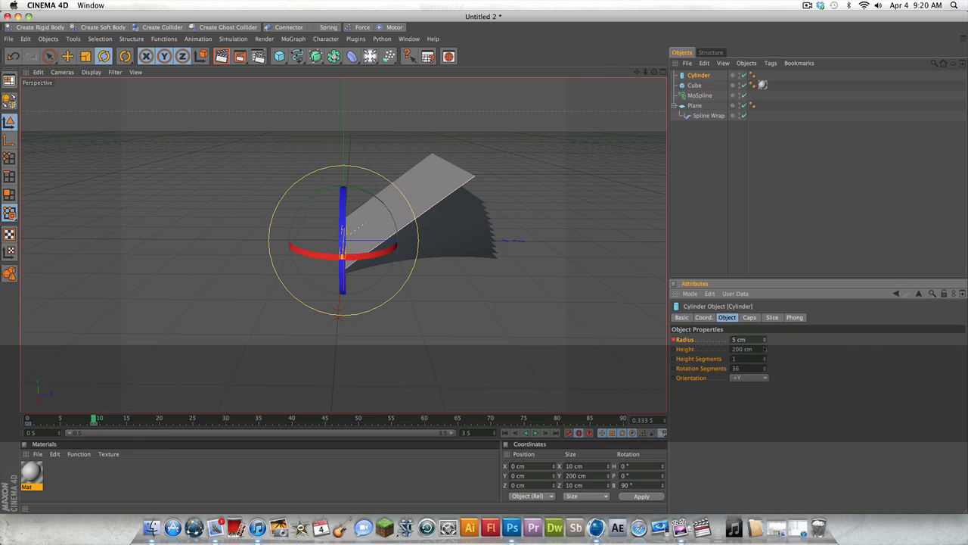
{"action": "type", "text": "380 cm"}
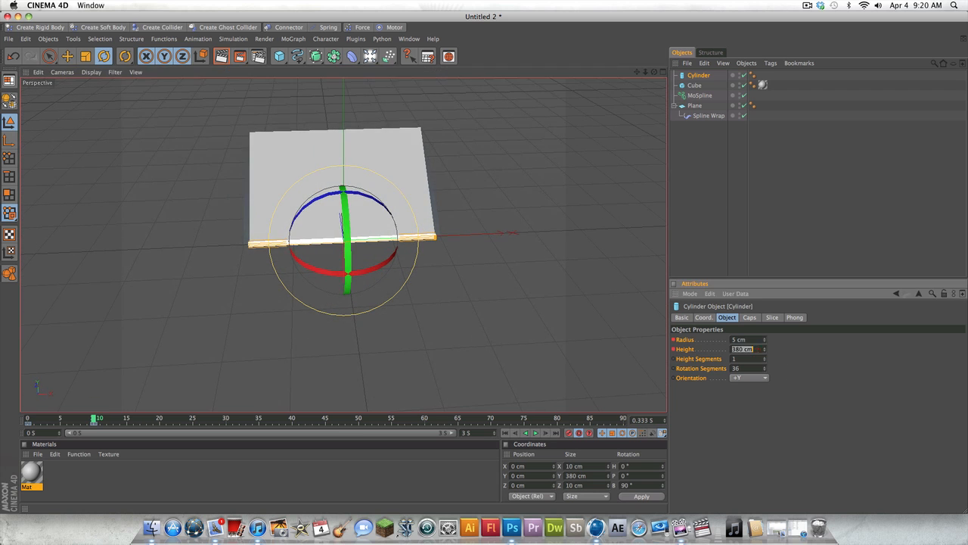
{"action": "type", "text": "400"}
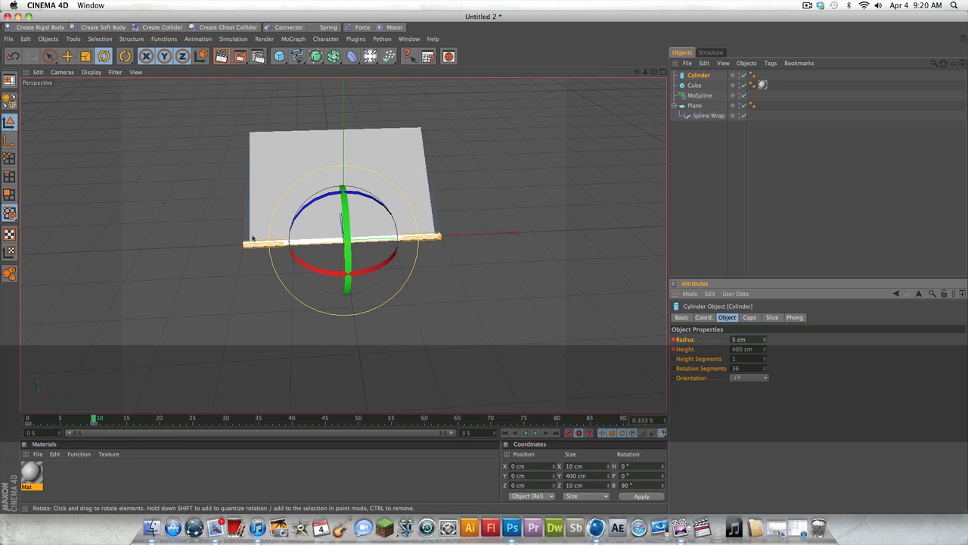
Step: Check the page plane's size against the spine
{"action": "left_click", "coordinate": [693, 106]}
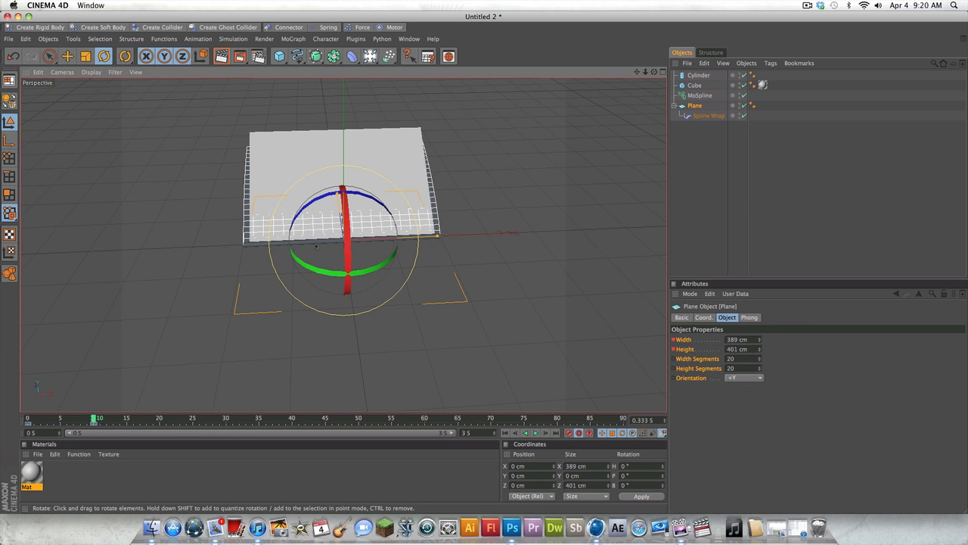
{"action": "left_click", "coordinate": [699, 76]}
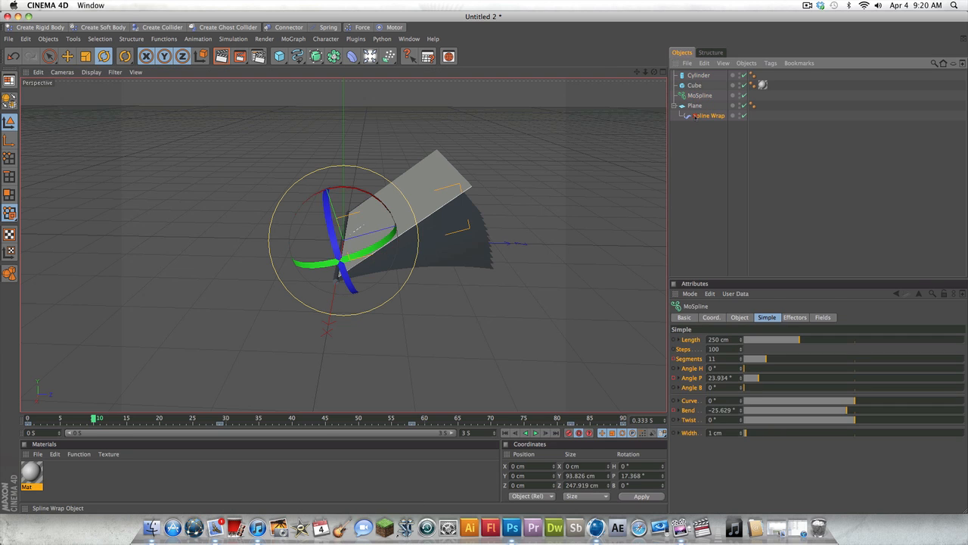
{"action": "left_click", "coordinate": [695, 106]}
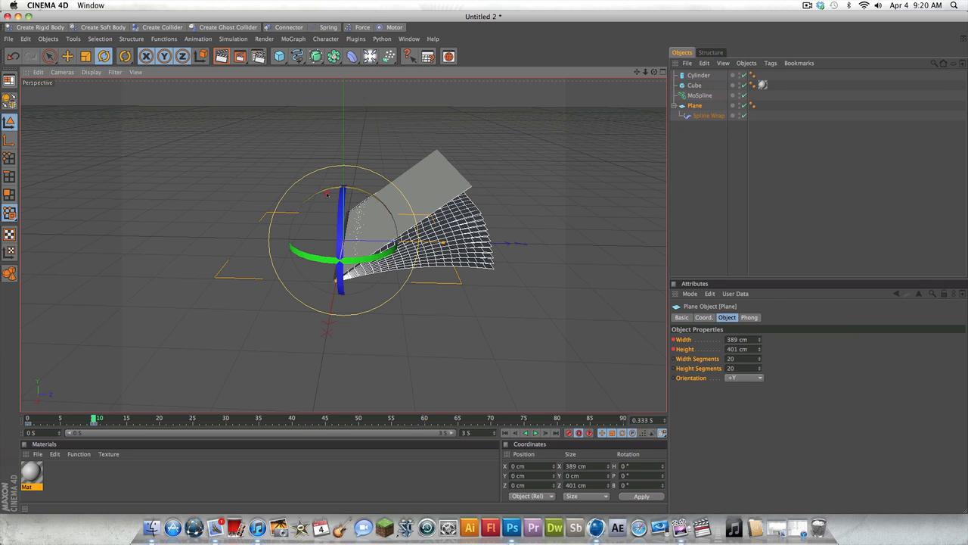
{"action": "left_click", "coordinate": [699, 96]}
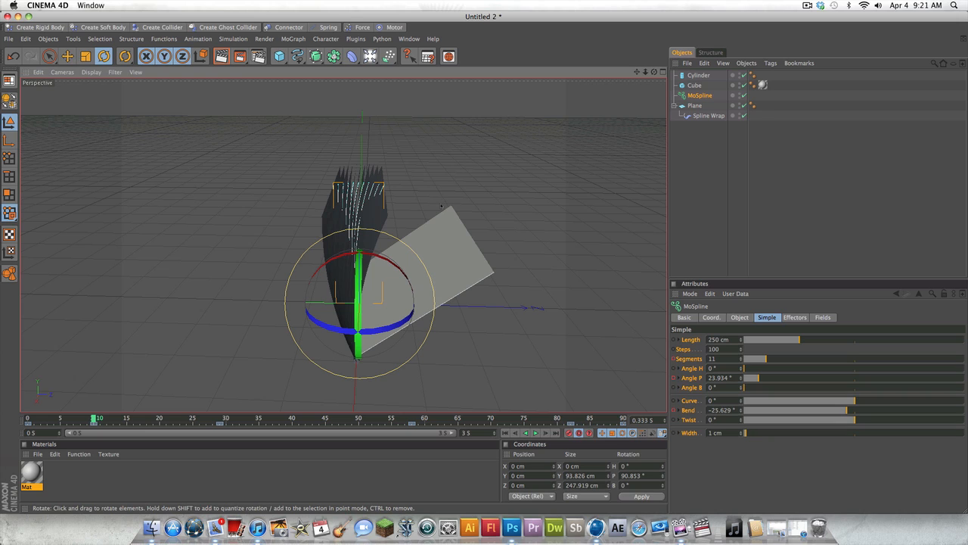
{"action": "mouse_move", "coordinate": [450, 179]}
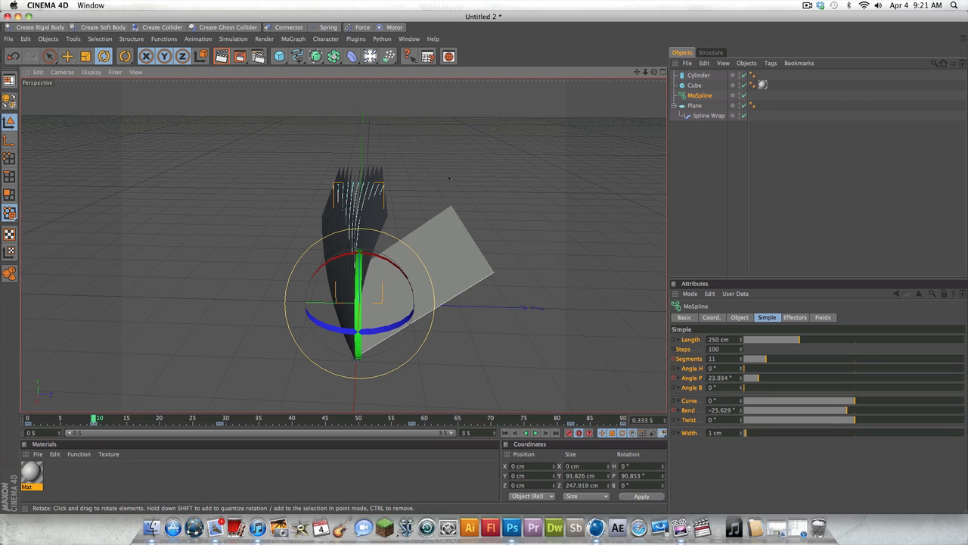